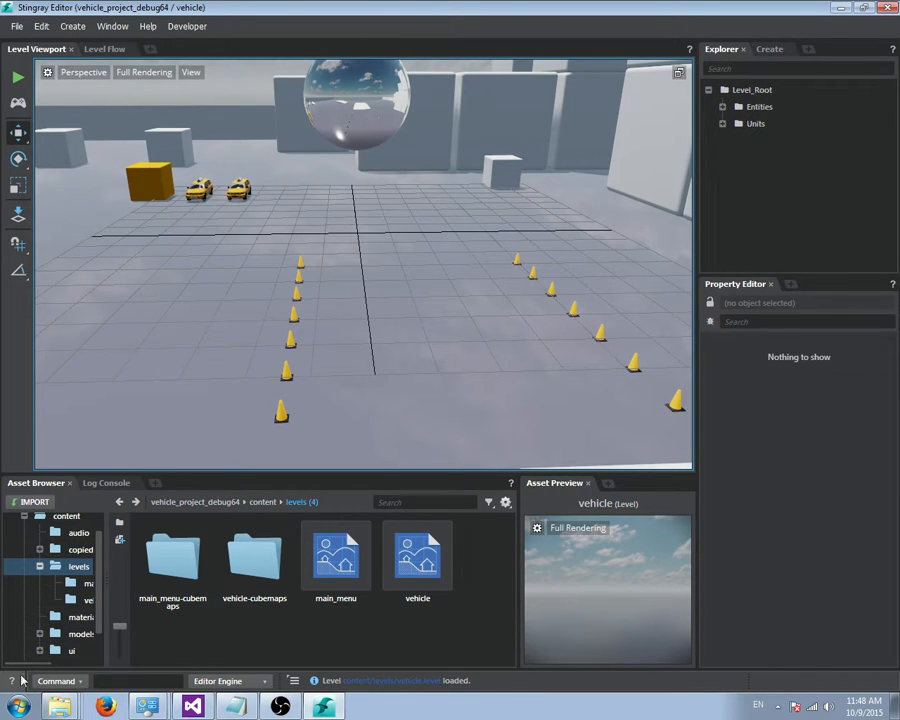
mouse_move(70, 676)
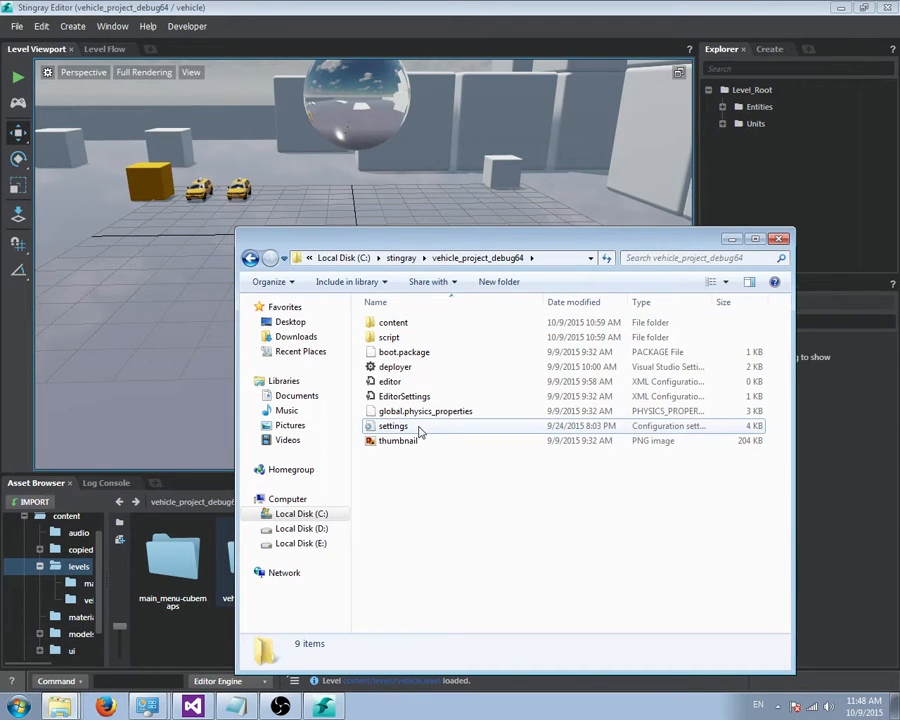
Open settings.ini from the vehicle_project_debug64 folder in Visual Studio
click(393, 426)
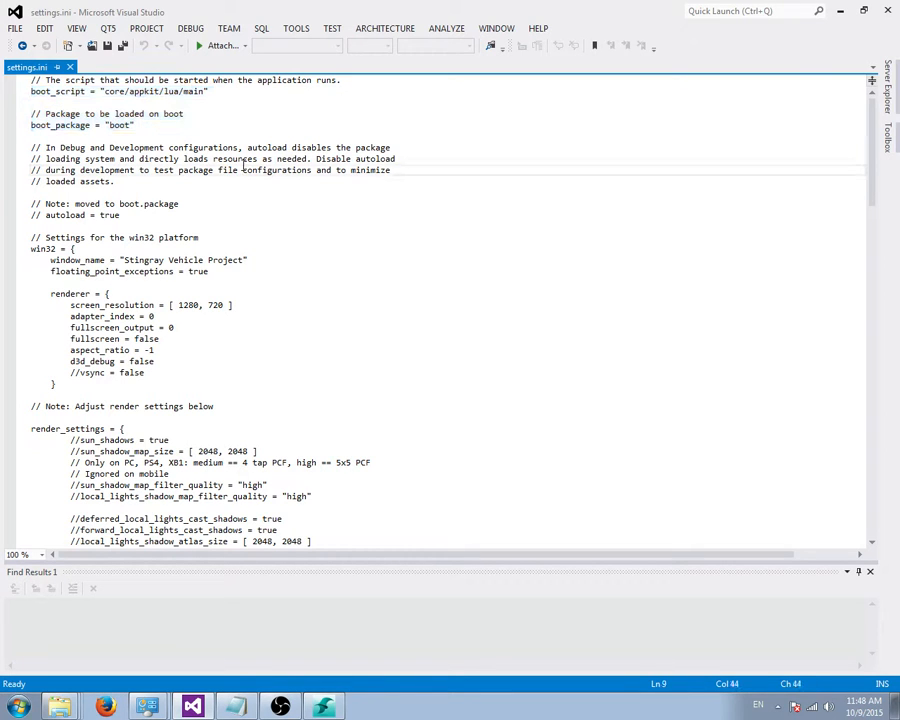
scroll(down, 3)
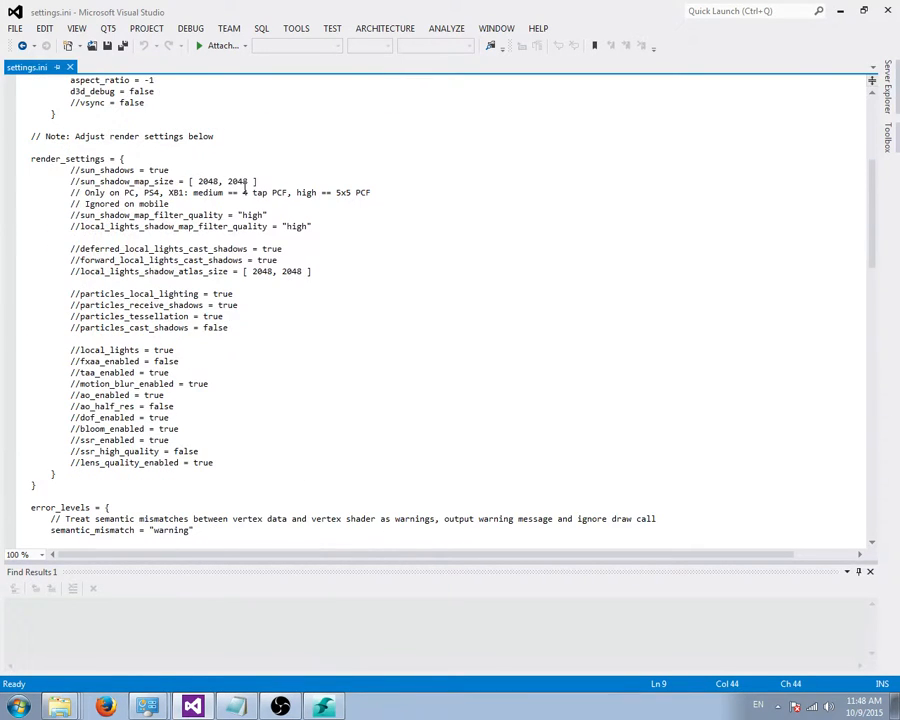
drag(31, 158, 35, 485)
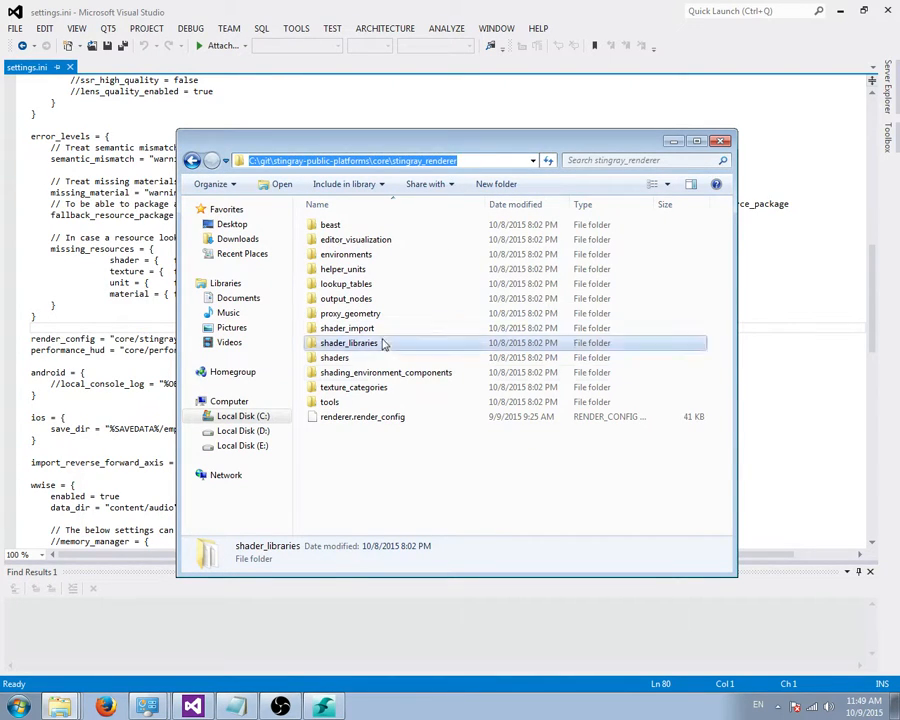
Open renderer.render_config from core\stingray_renderer in Visual Studio
click(362, 417)
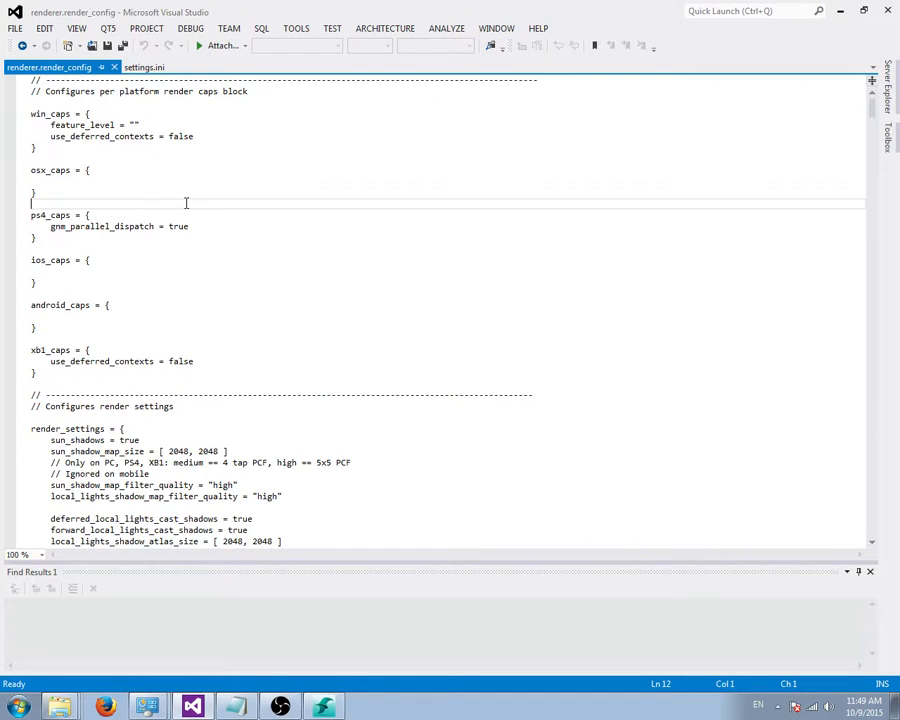
scroll(down, 3)
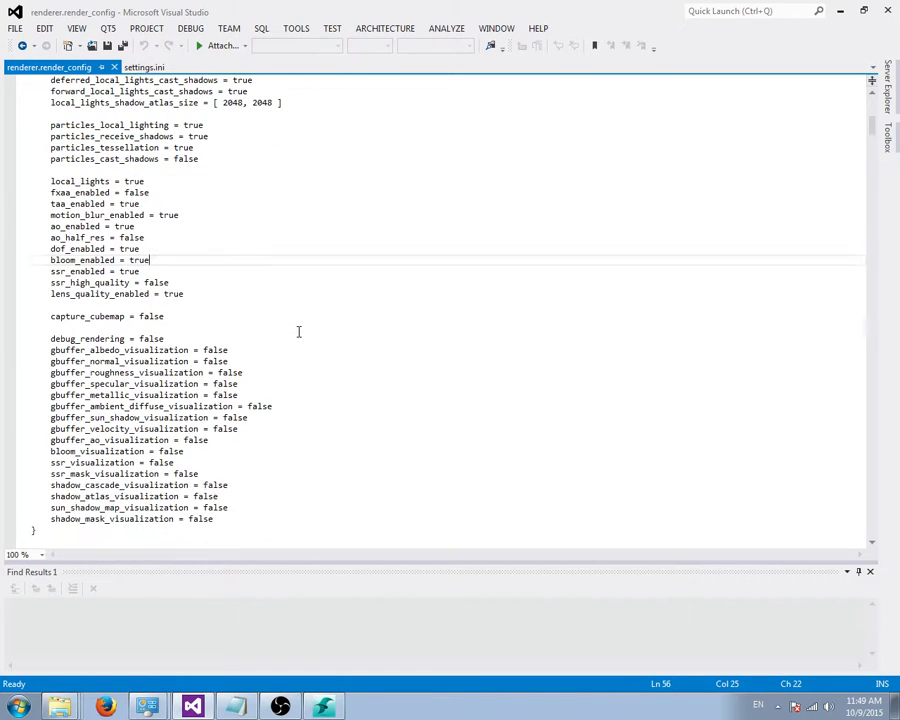
scroll(down, 3)
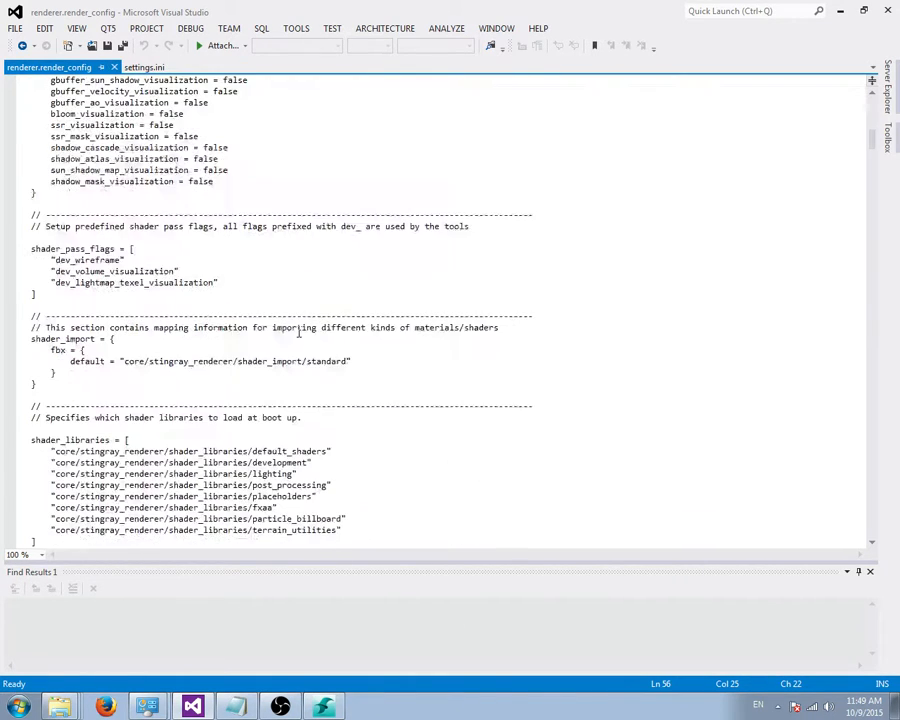
scroll(down, 3)
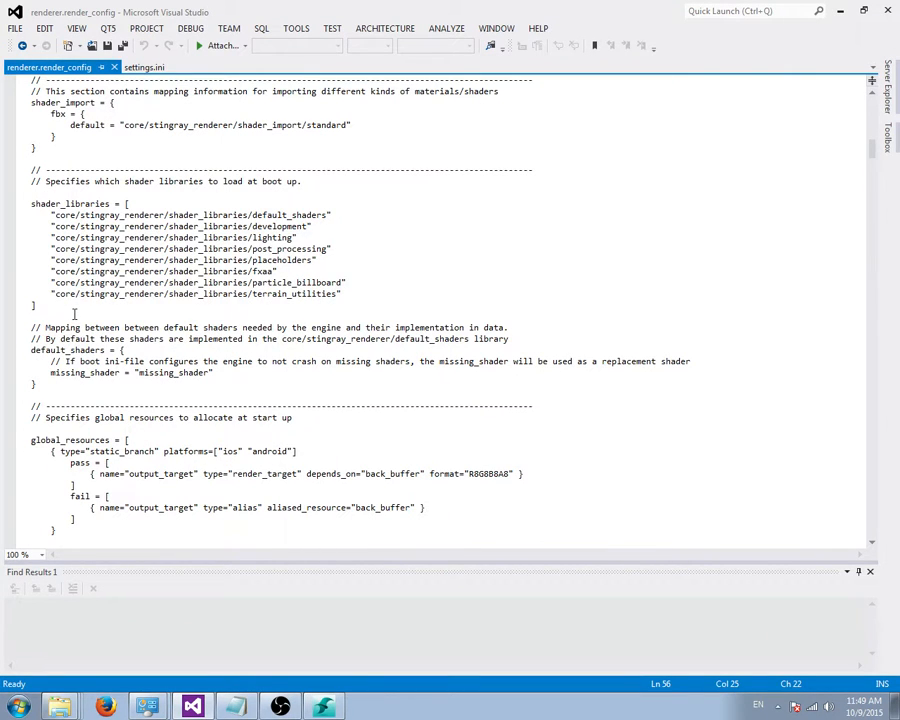
drag(30, 192, 34, 305)
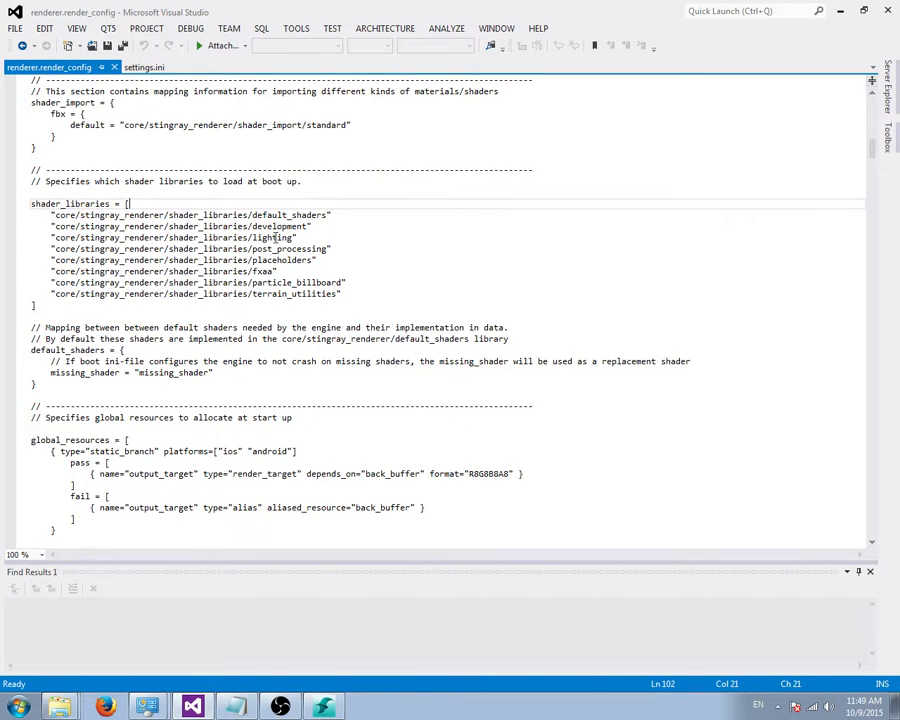
double_click(272, 237)
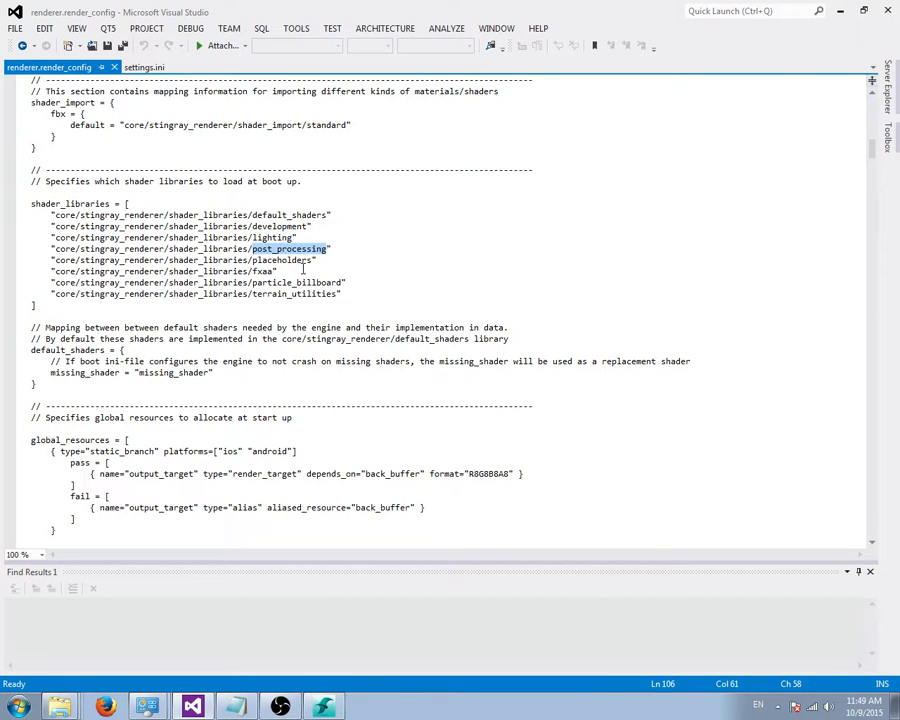
scroll(down, 3)
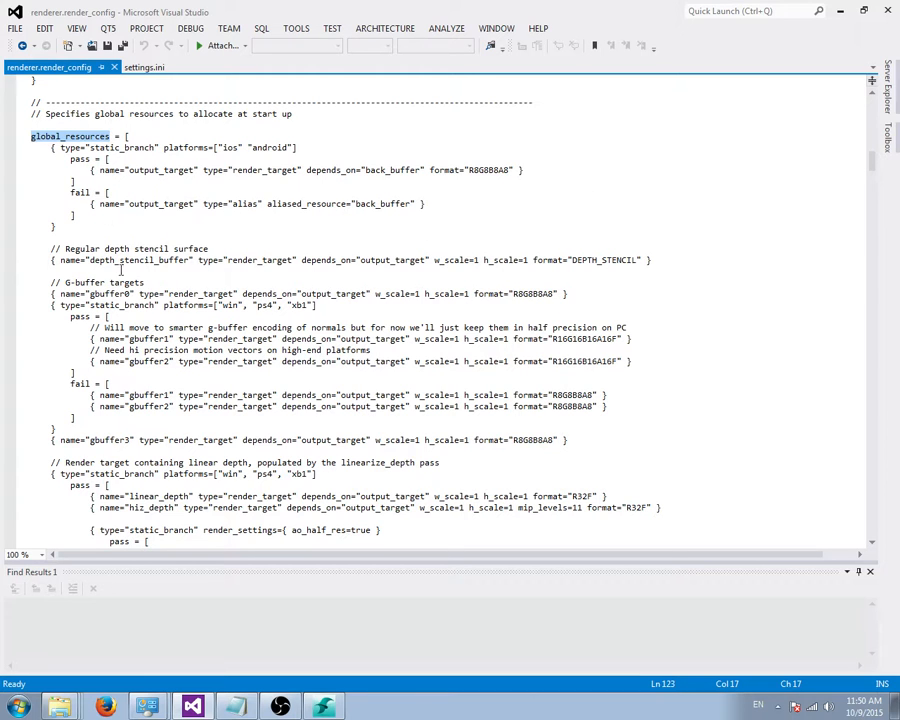
double_click(139, 260)
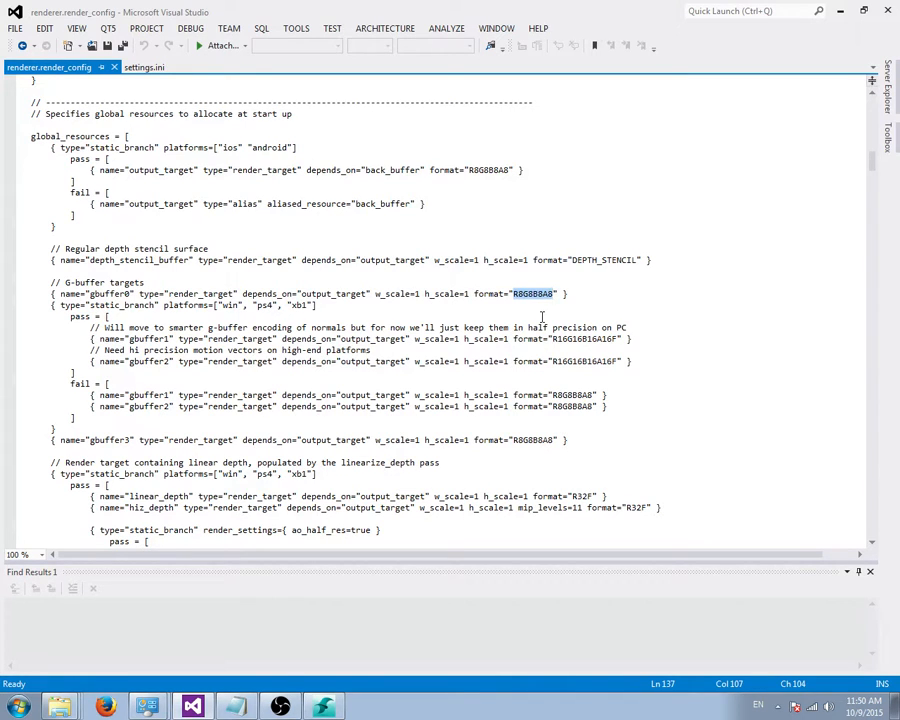
mouse_move(573, 268)
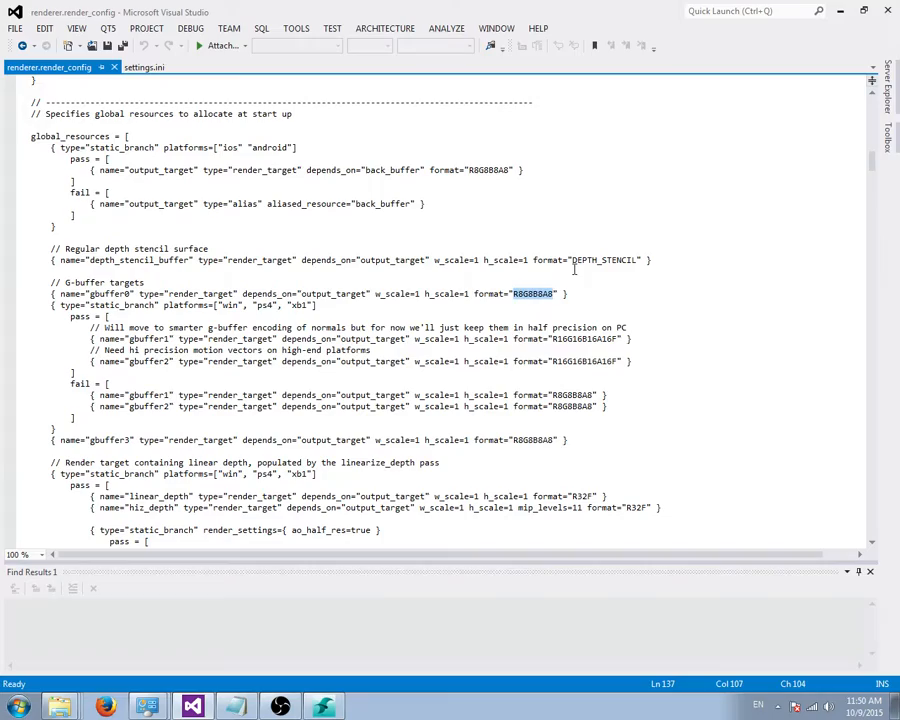
scroll(down, 3)
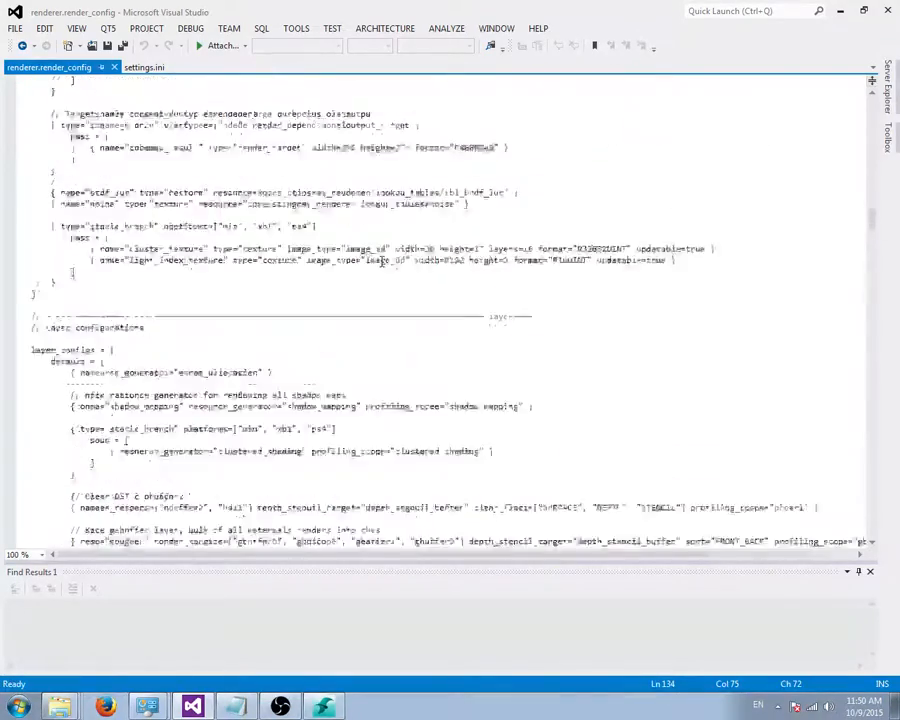
scroll(down, 3)
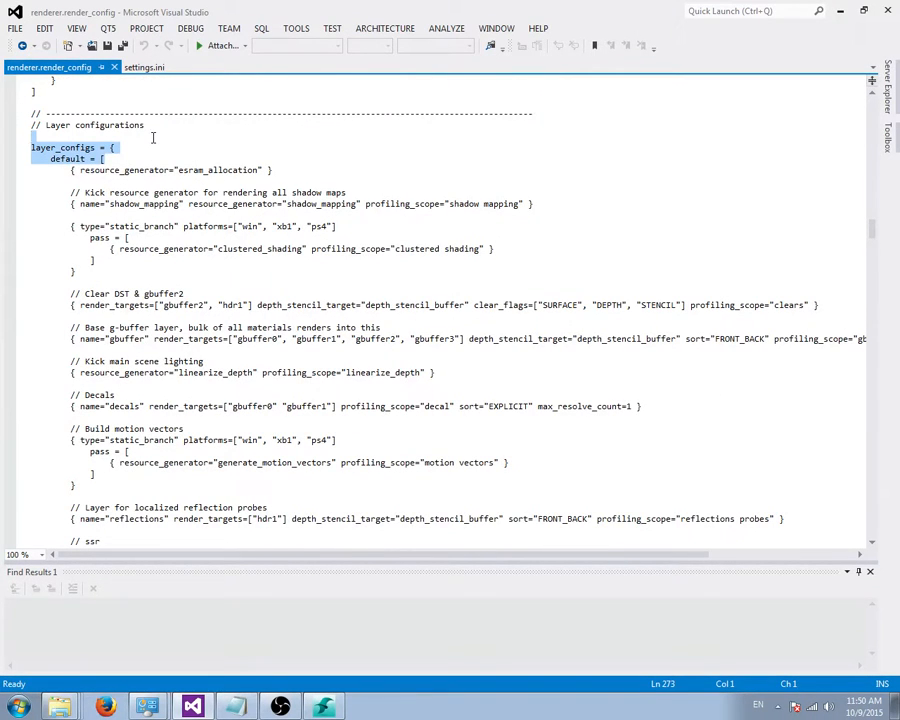
scroll(down, 3)
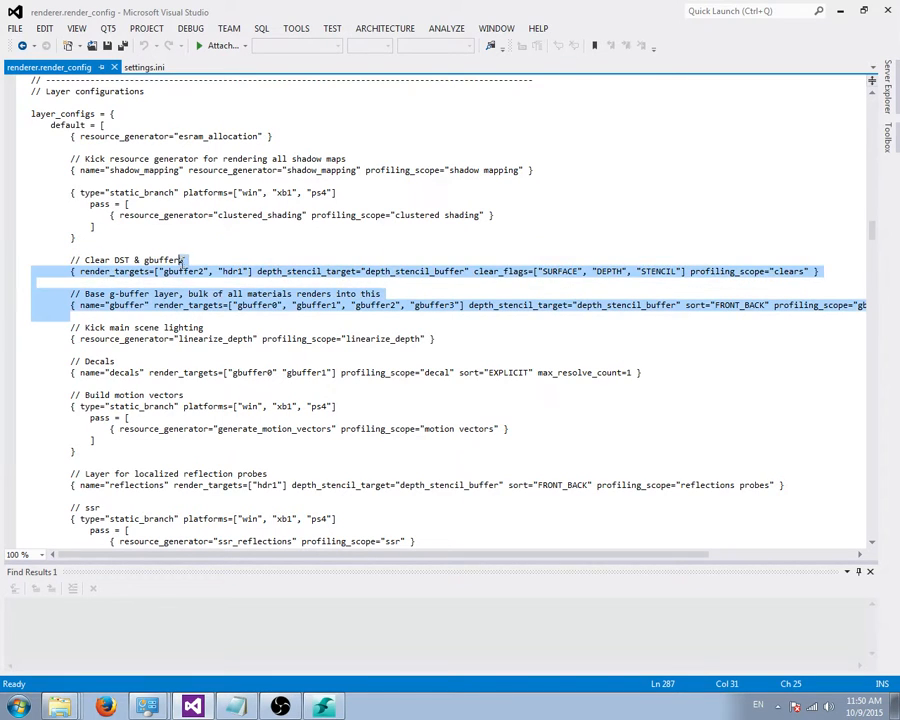
click(267, 293)
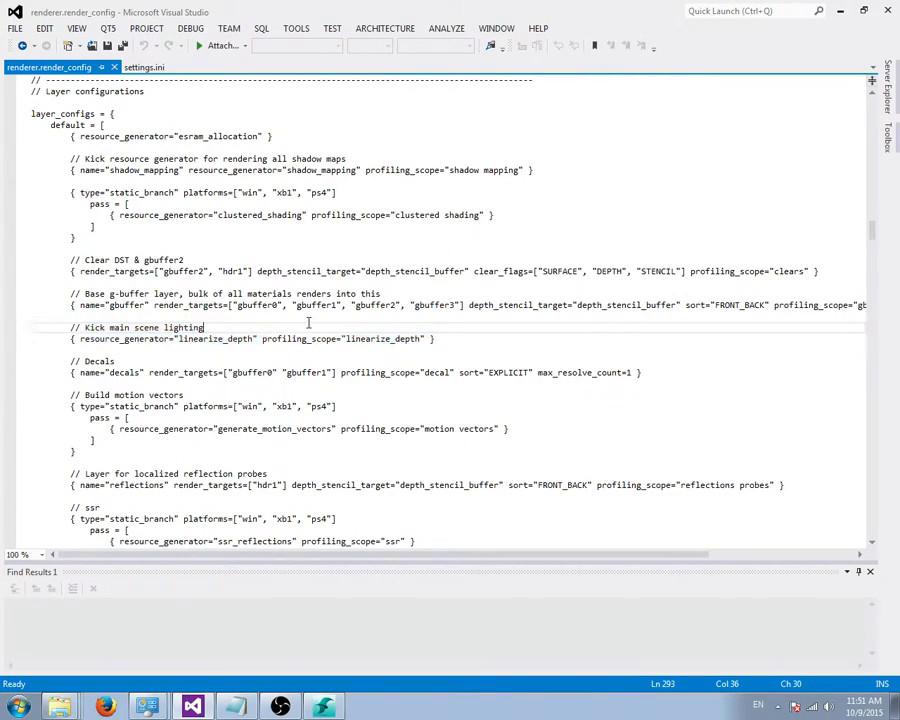
scroll(down, 3)
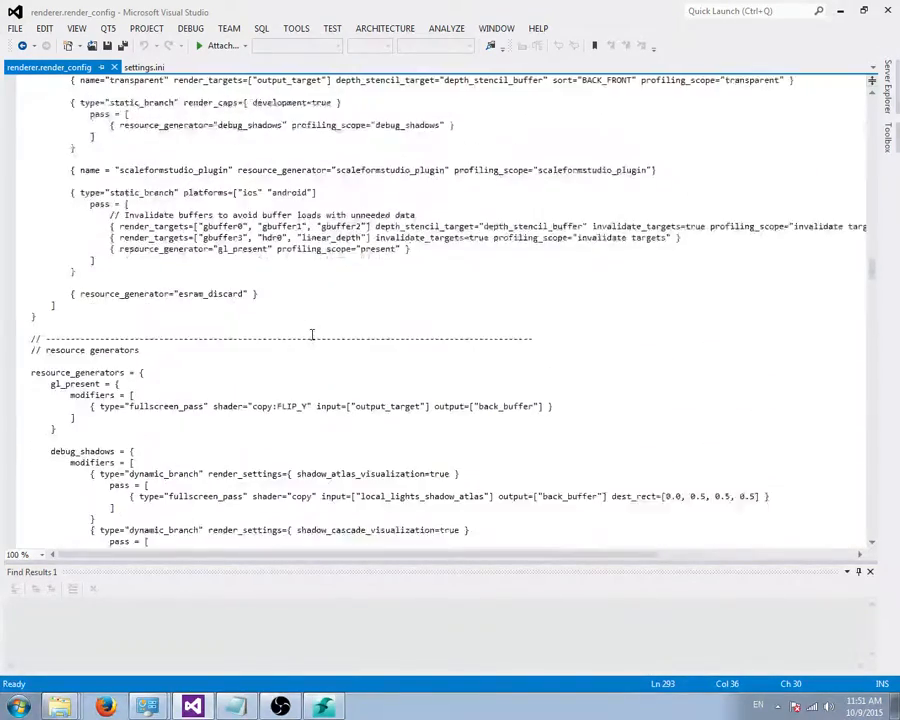
scroll(down, 3)
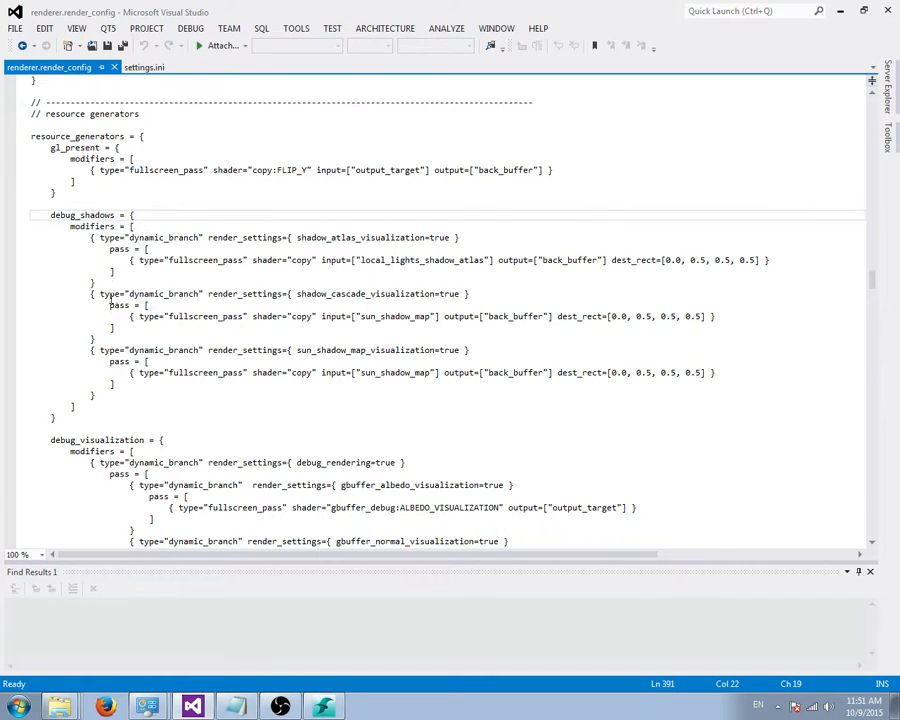
scroll(down, 3)
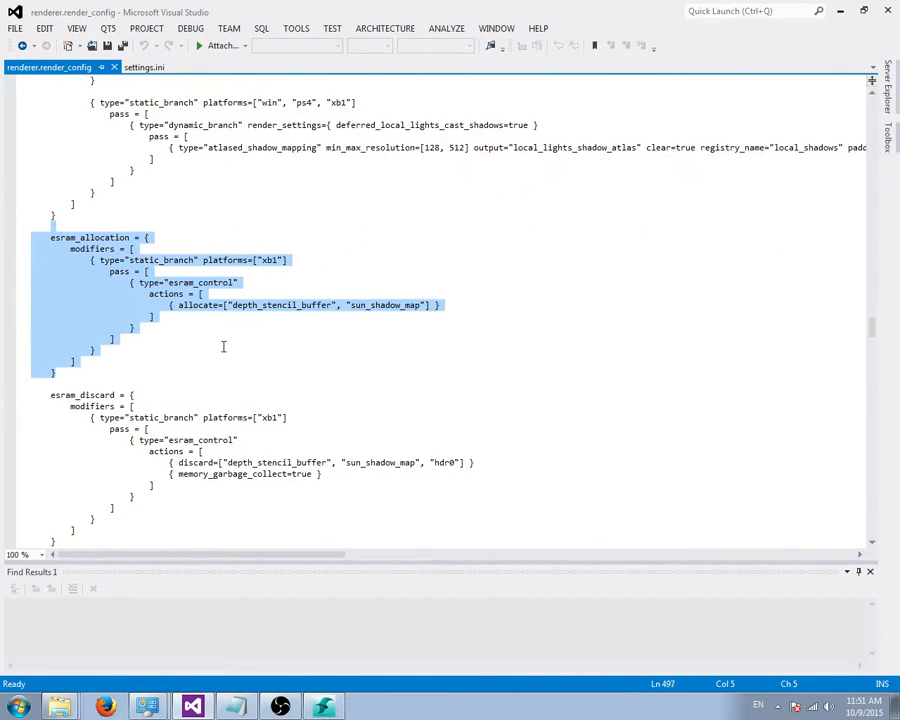
scroll(down, 3)
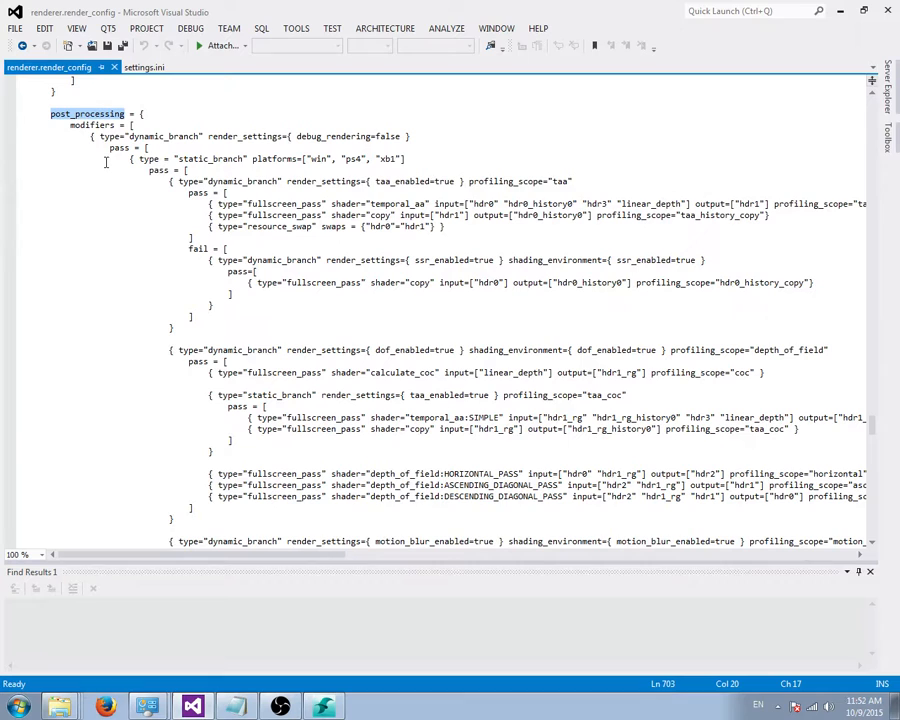
mouse_move(131, 183)
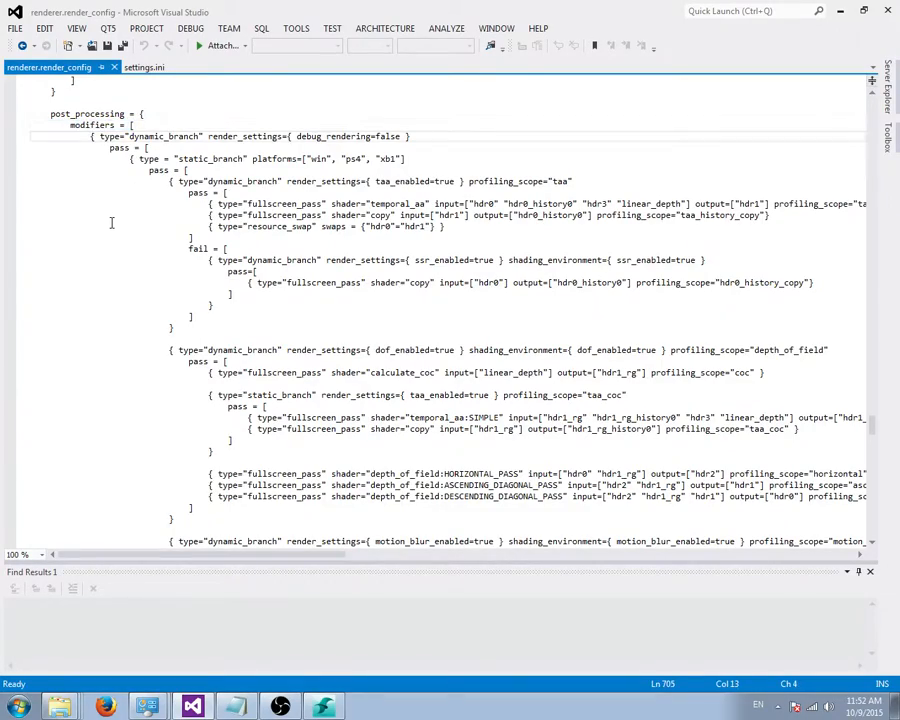
Add a copy fullscreen pass to postfxdemo_scratch and a postfxdemo pass to post_processing
scroll(down, 3)
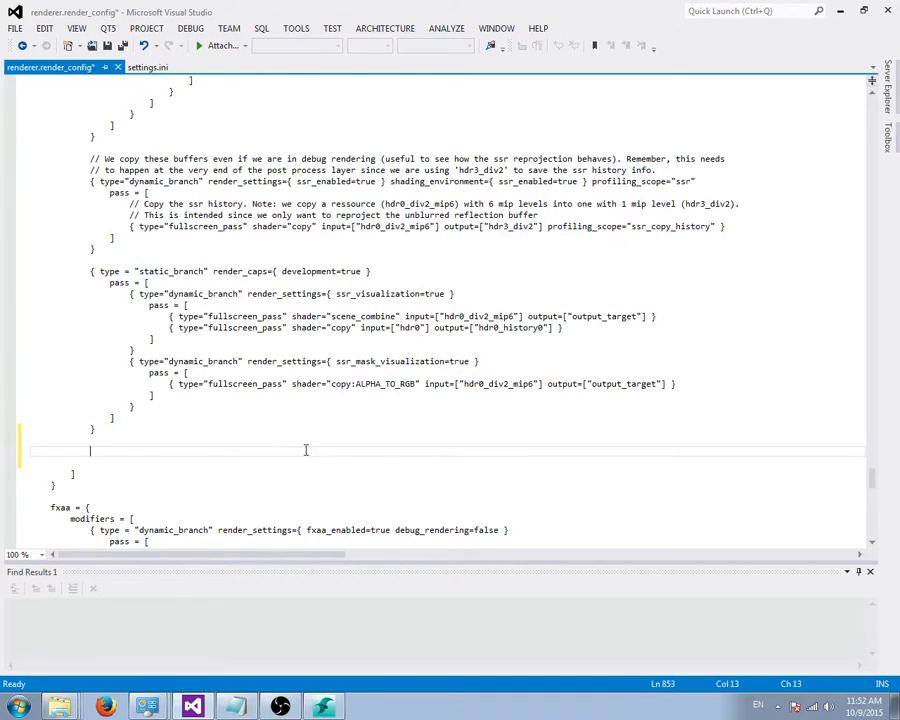
text({ type="fullscreen_pass" shader="copy" input=["output_target"] output=["postfxdemo_scratch"] profiling_scope="postfxdemo" })
text({ type="fullscreen_pass" shader="postfxdemo" input=["postfxdemo_scratch"] output=["output_target"] profiling_scope="postfxdemo" })
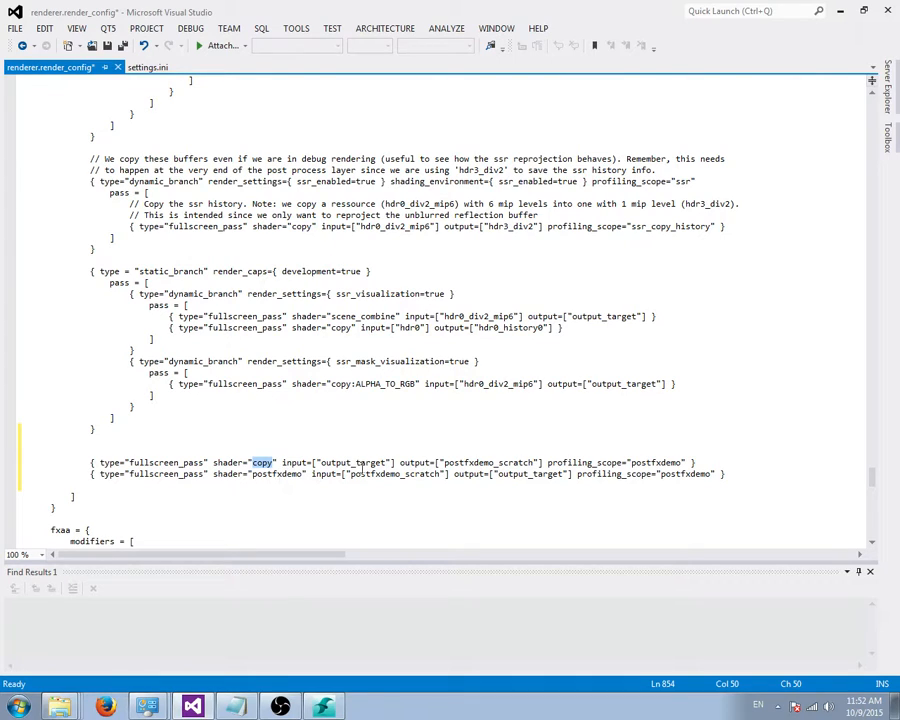
double_click(353, 462)
text(global)
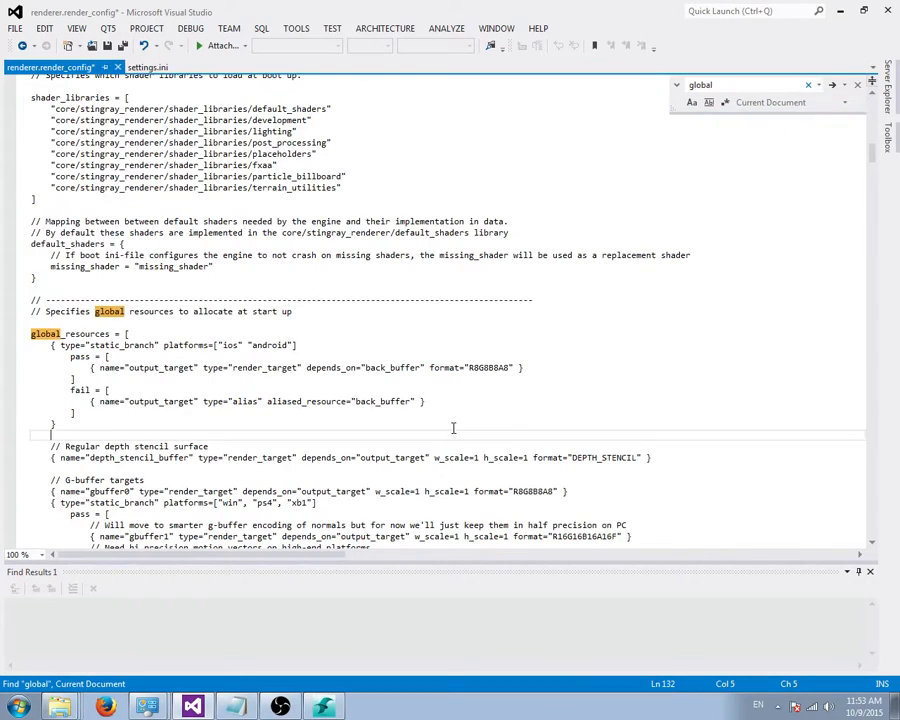
Add a postfxdemo_scratch render_target depending on output_target to global_resources after gbuffer3
scroll(down, 3)
text({ name="gbuffer3" type="render_target" depends_on="output_target" w_scale=1 h_scale=1 format="R8G8B8A8" })
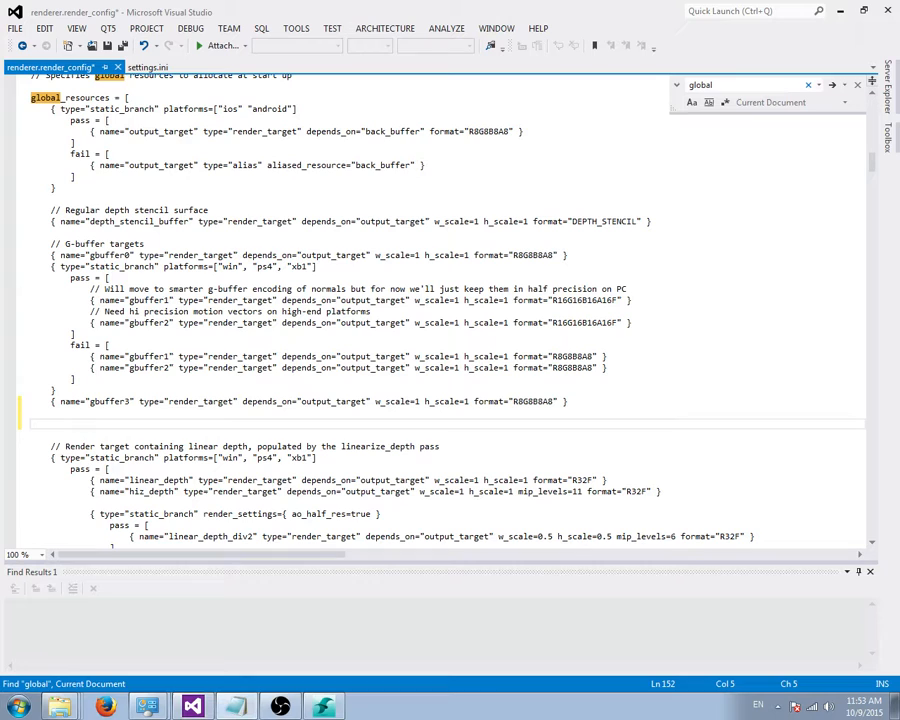
mouse_move(479, 435)
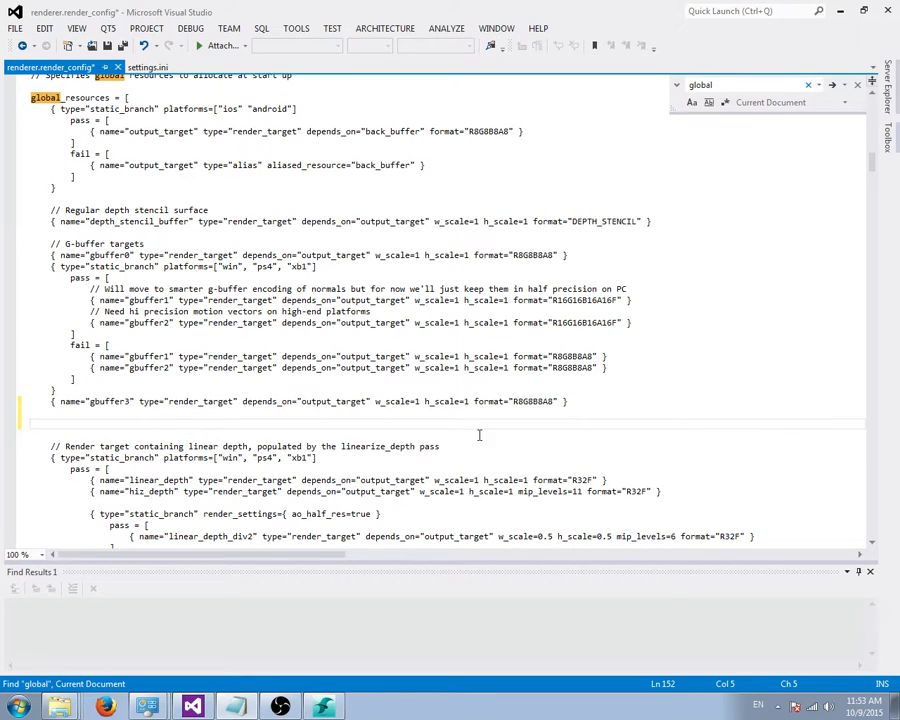
text({ name="postfxdemo_scratch" type="render_target" depends_on="output_target" w_scale=1 h_scale=1 format="R8G8B8A8" })
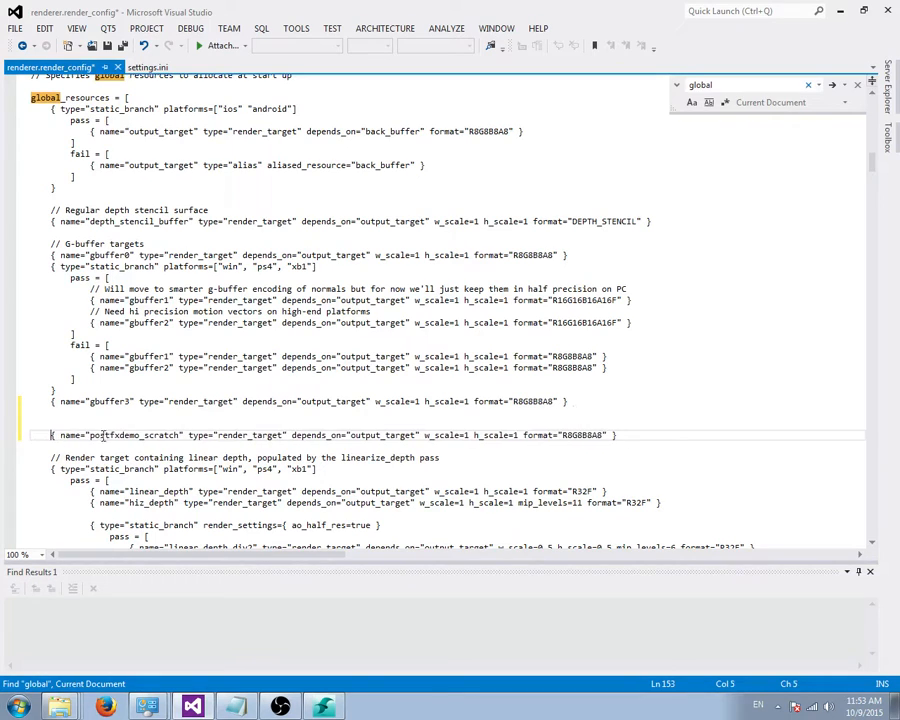
double_click(133, 434)
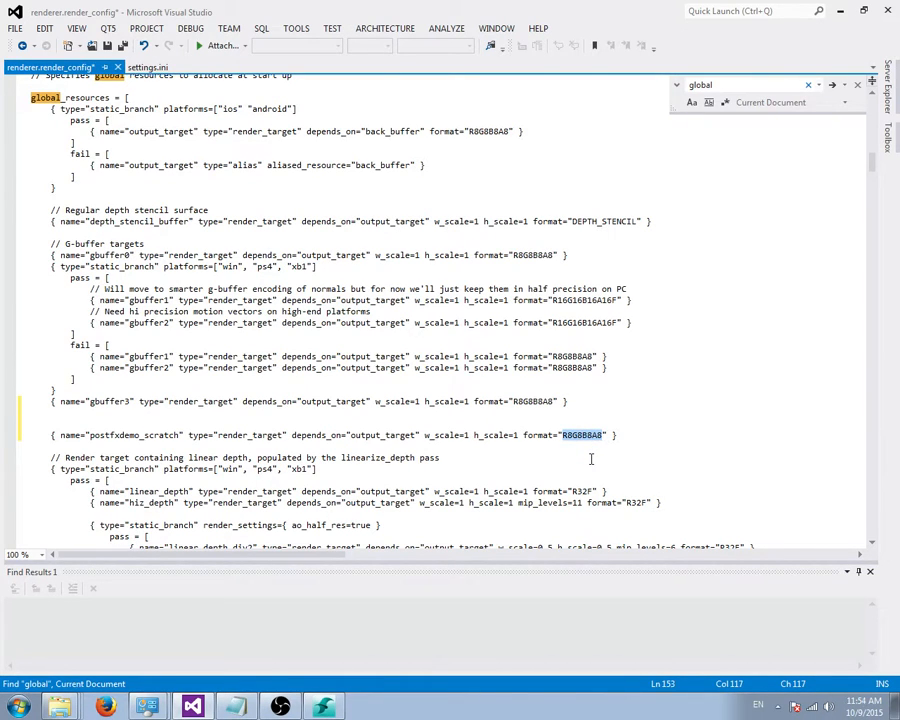
mouse_move(781, 403)
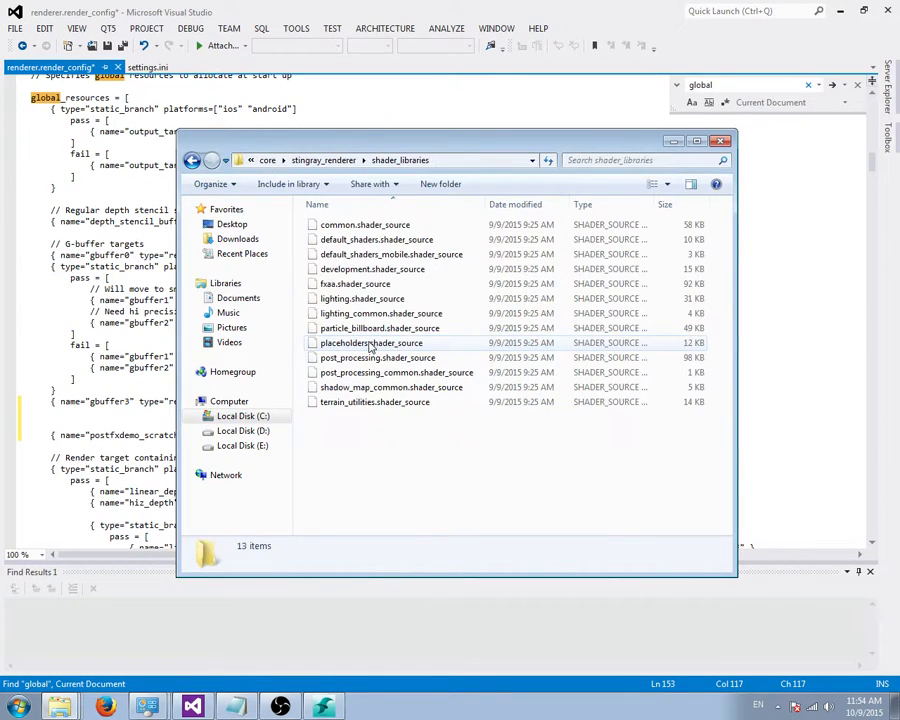
Open development.shader_source from the shader_libraries folder in Visual Studio
click(378, 357)
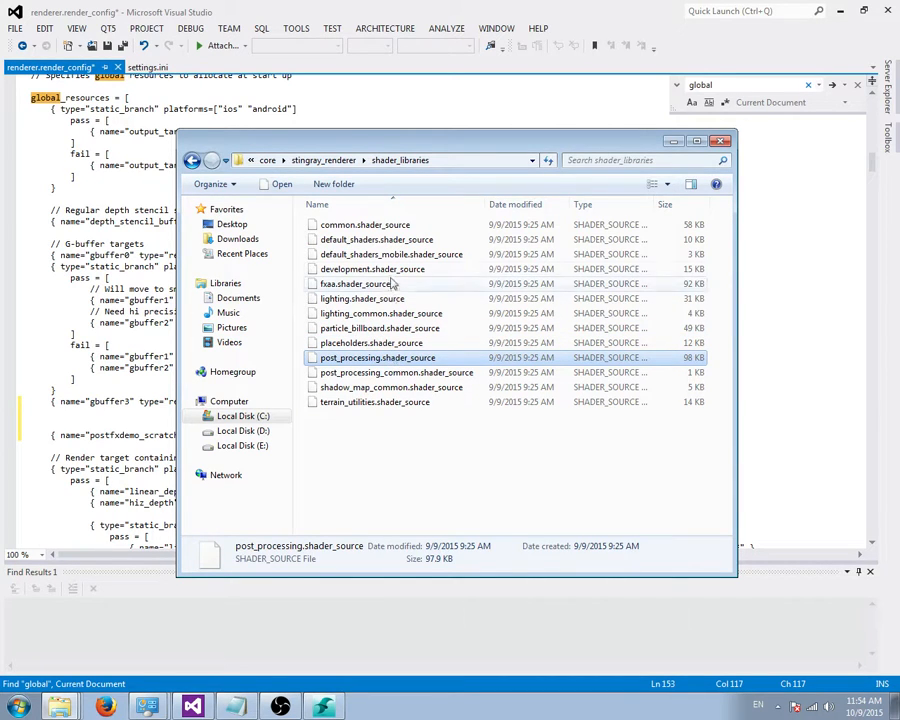
click(372, 269)
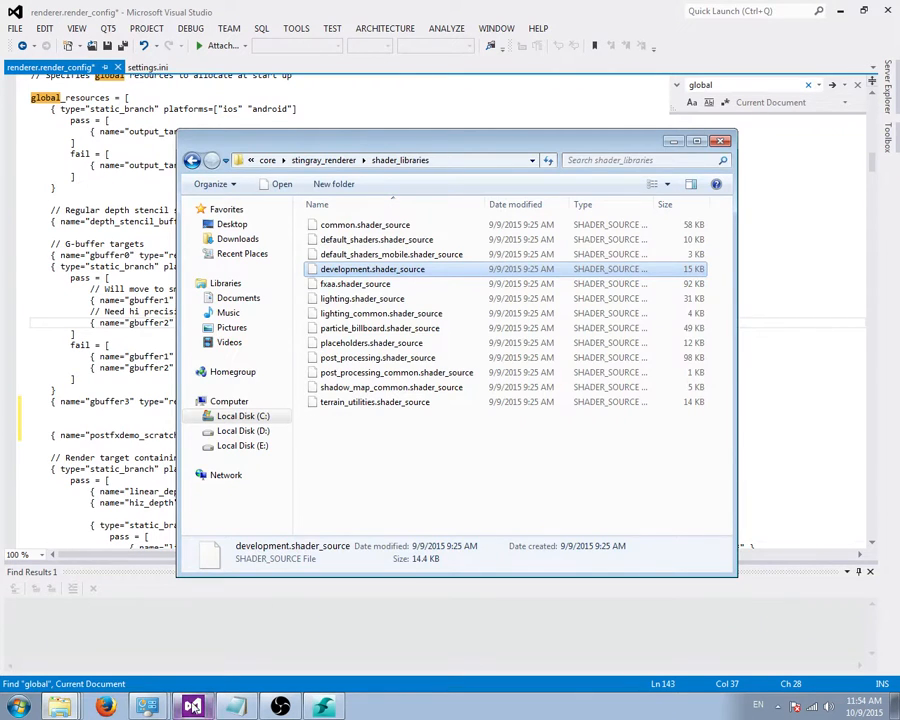
double_click(372, 269)
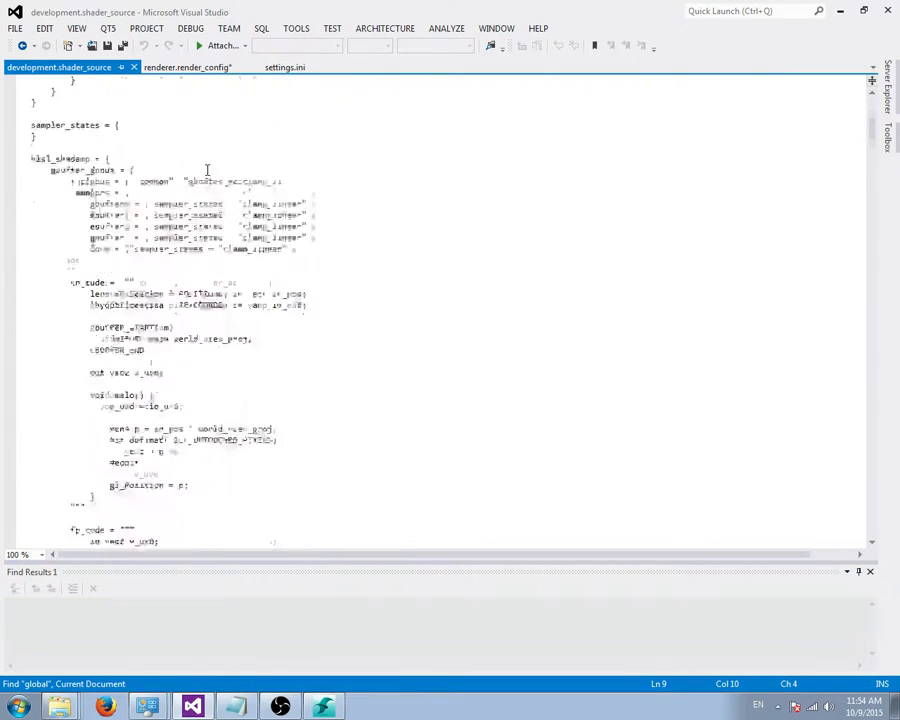
Find filter_cubemap and paste the postfxdemo hlsl_shaders block above it
scroll(down, 3)
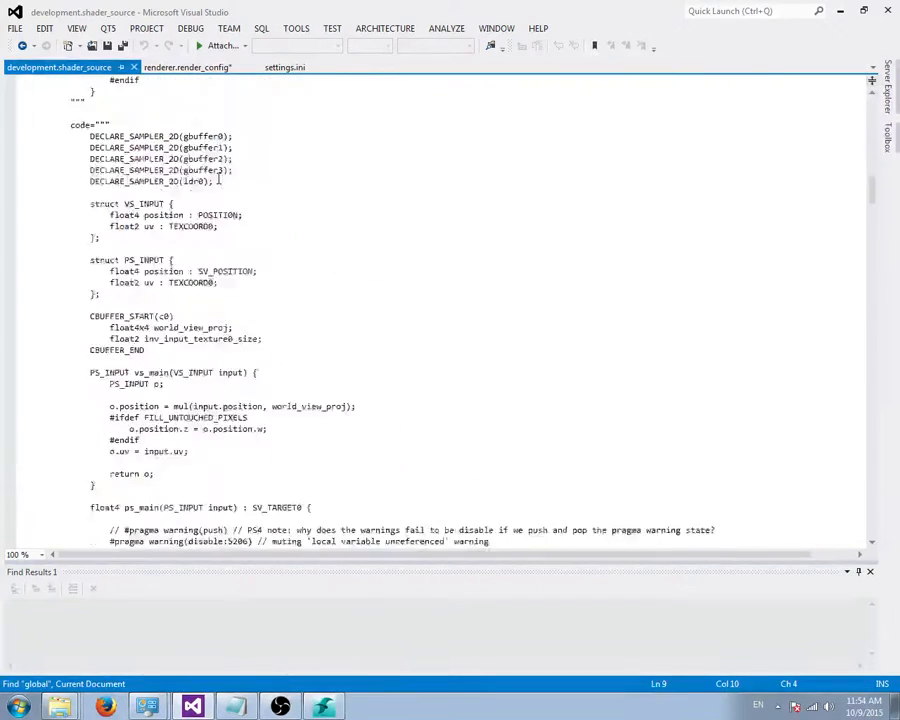
scroll(down, 3)
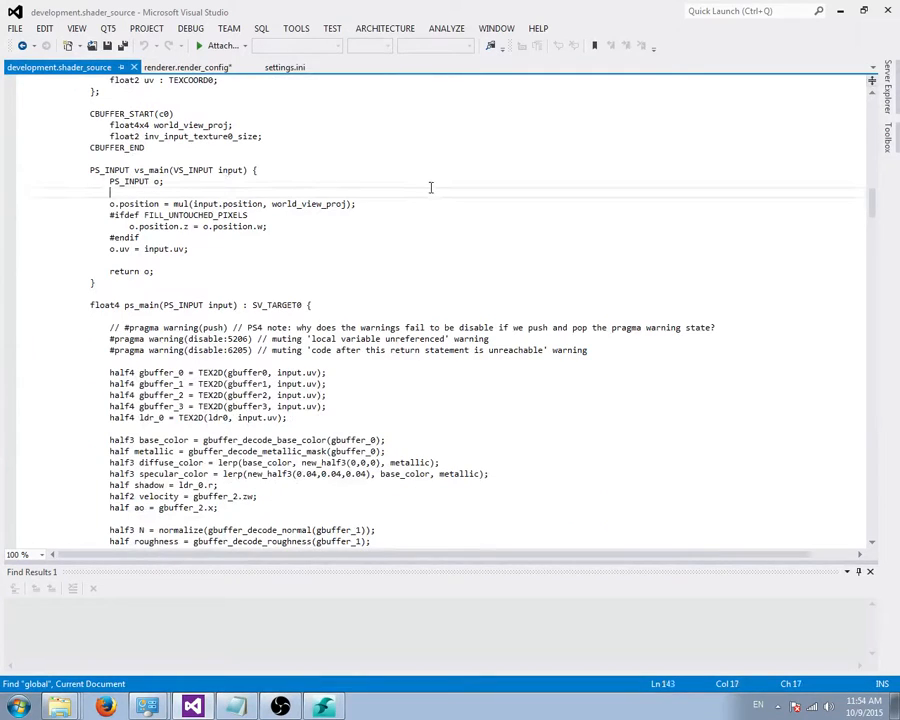
text(filter_cube)
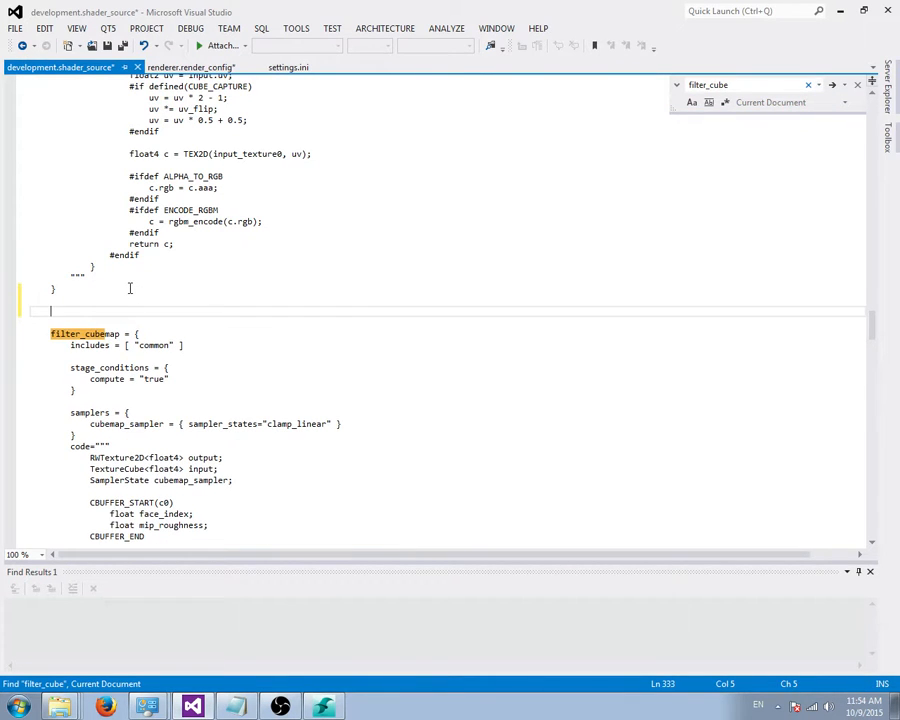
scroll(down, 3)
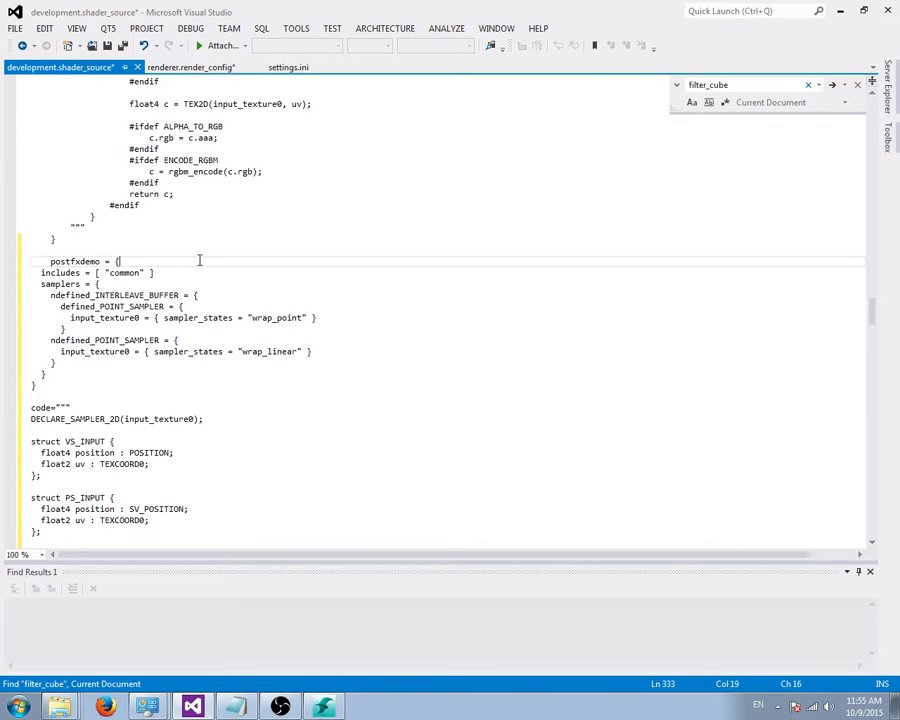
Insert 'c.rgb = (c.r + c.g + c.b) / 3.0;' before return c in postfxdemo's ps_main
double_click(75, 261)
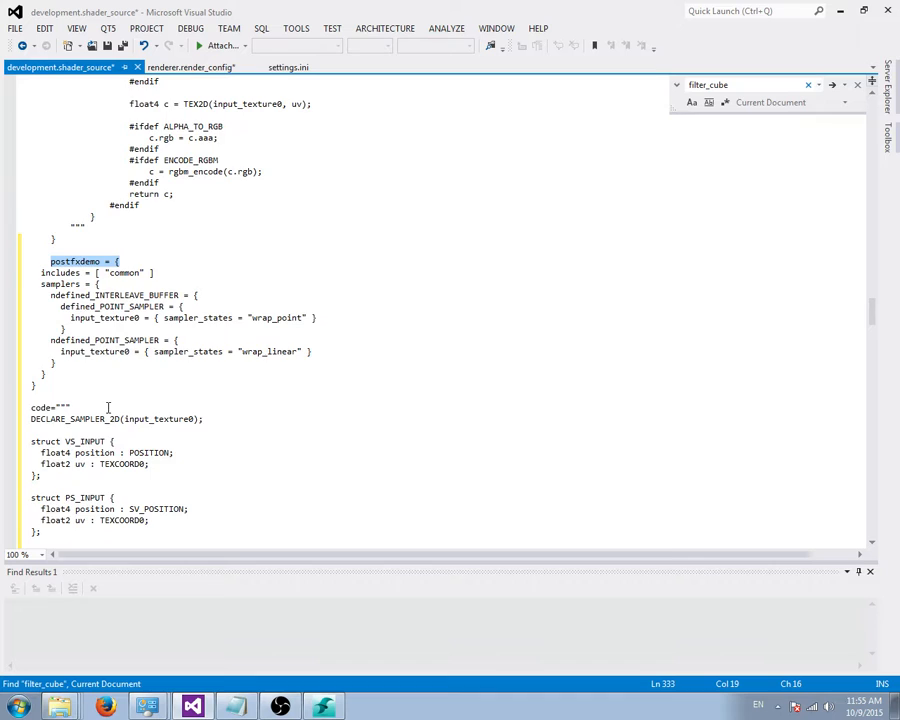
scroll(down, 3)
text(c.rgb = (c.r + c.g + c.b) / 3.0;)
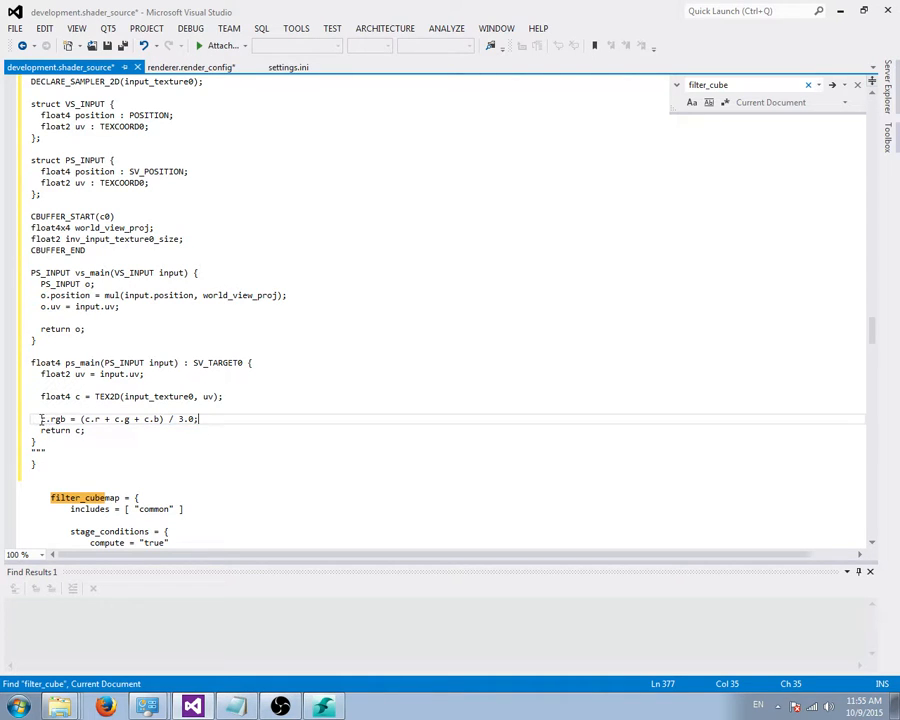
double_click(52, 419)
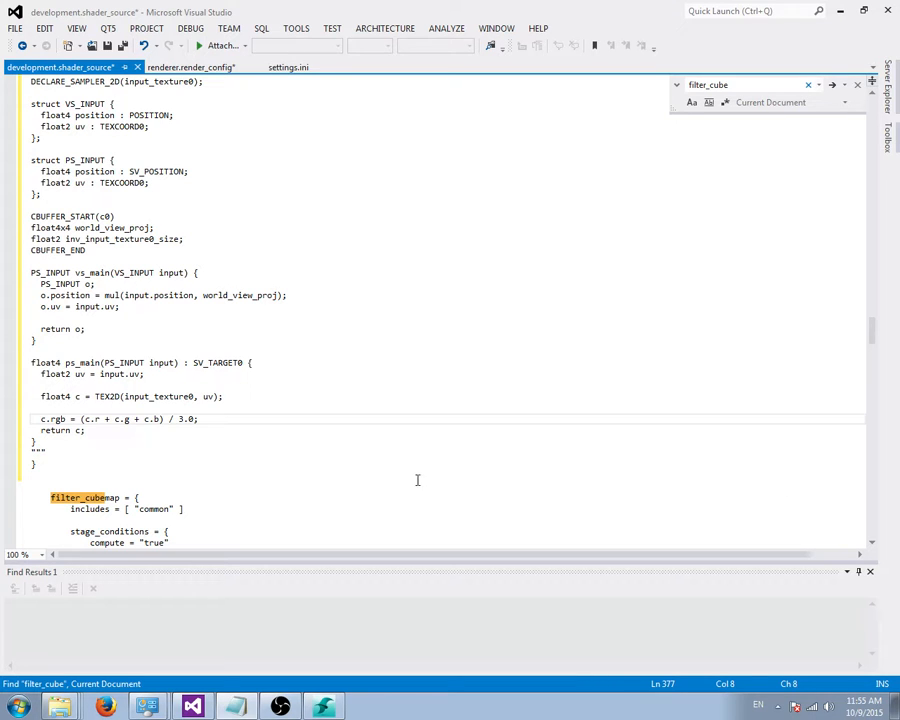
scroll(down, 3)
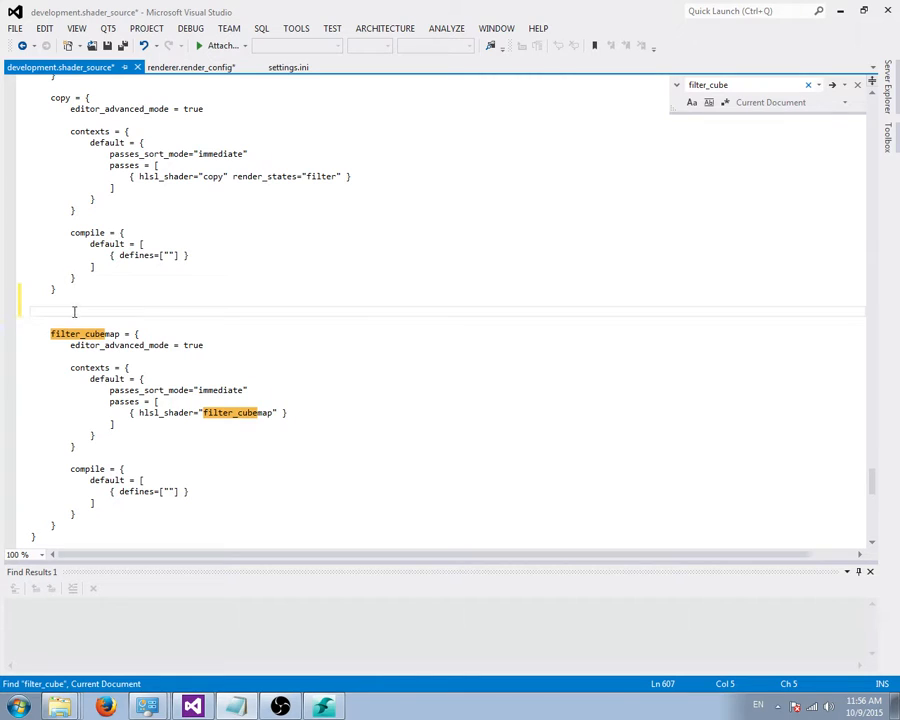
scroll(down, 3)
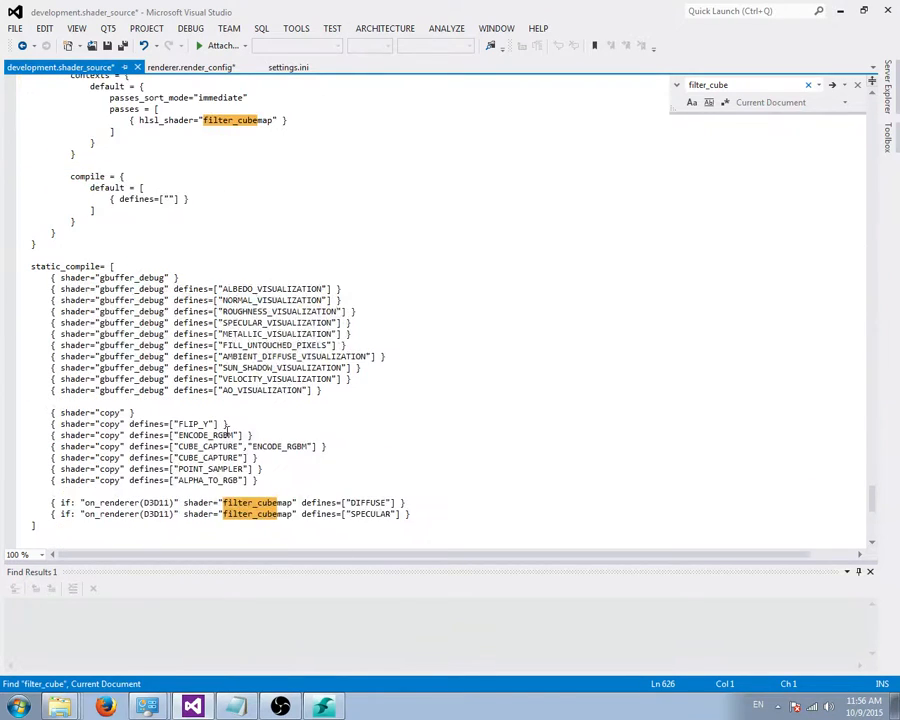
scroll(down, 3)
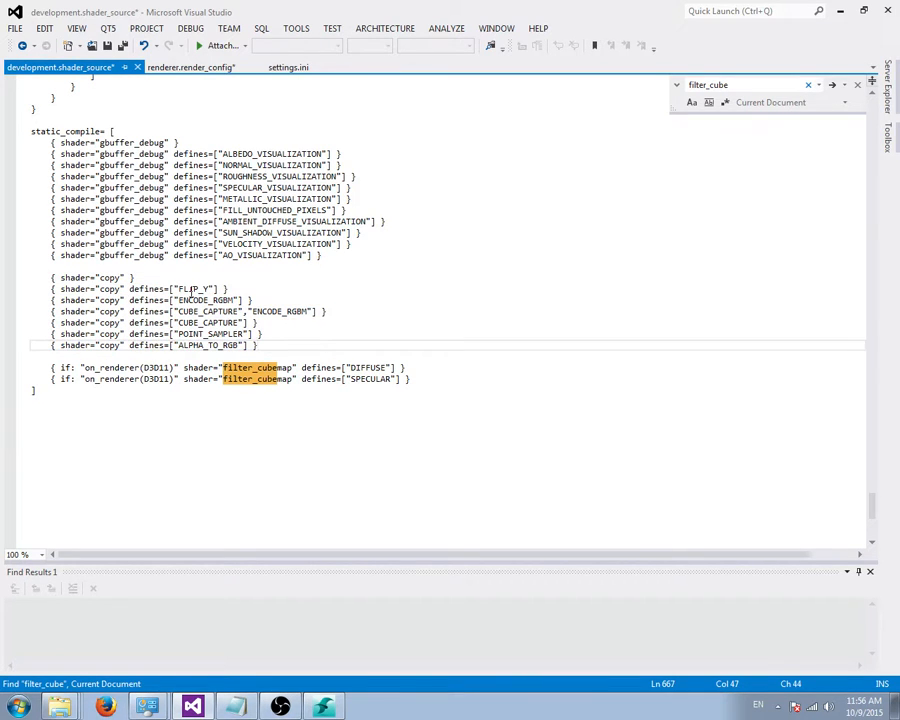
Add { shader="postfxdemo" } to static_compile after the gbuffer_debug entries
double_click(193, 288)
text({ shader="postfxdemo" })
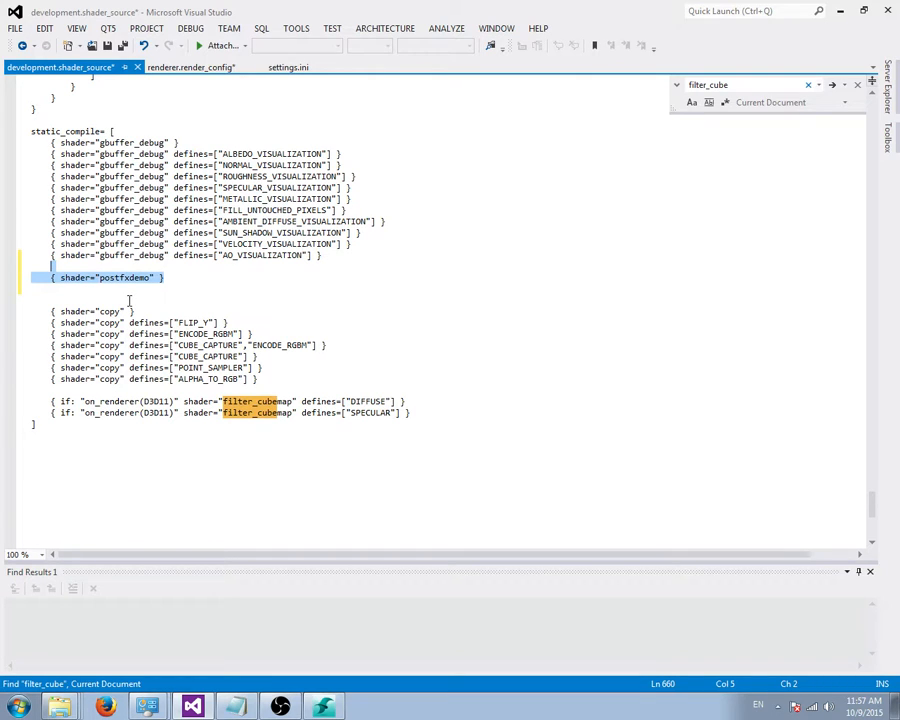
mouse_move(124, 289)
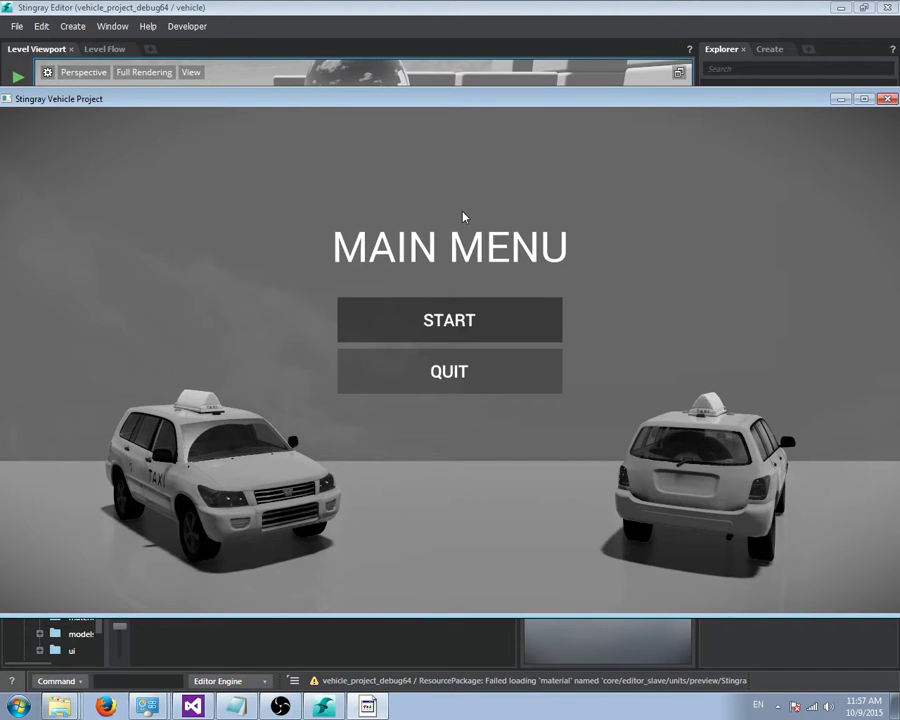
Choose START on the grayscale vehicle demo's main menu to reach the driving course
click(449, 320)
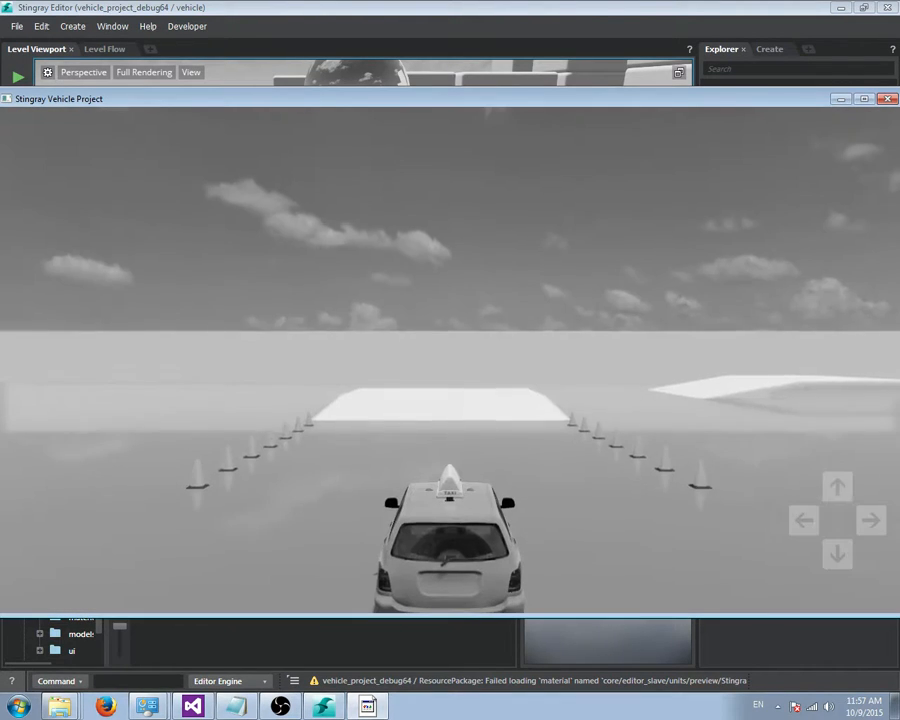